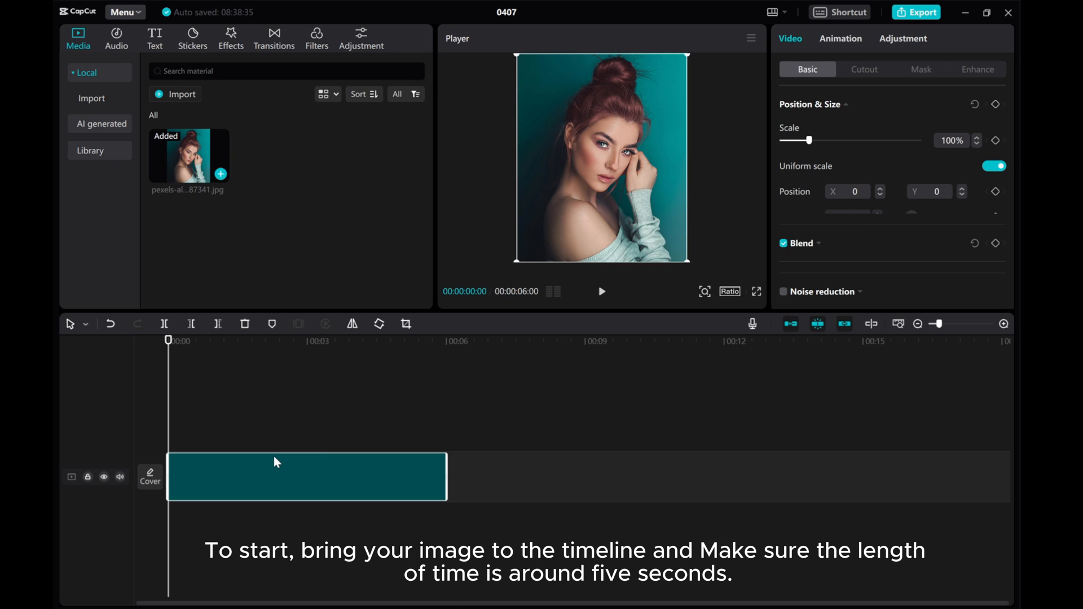
- Select the portrait clip sitting on the timeline
click(308, 477)
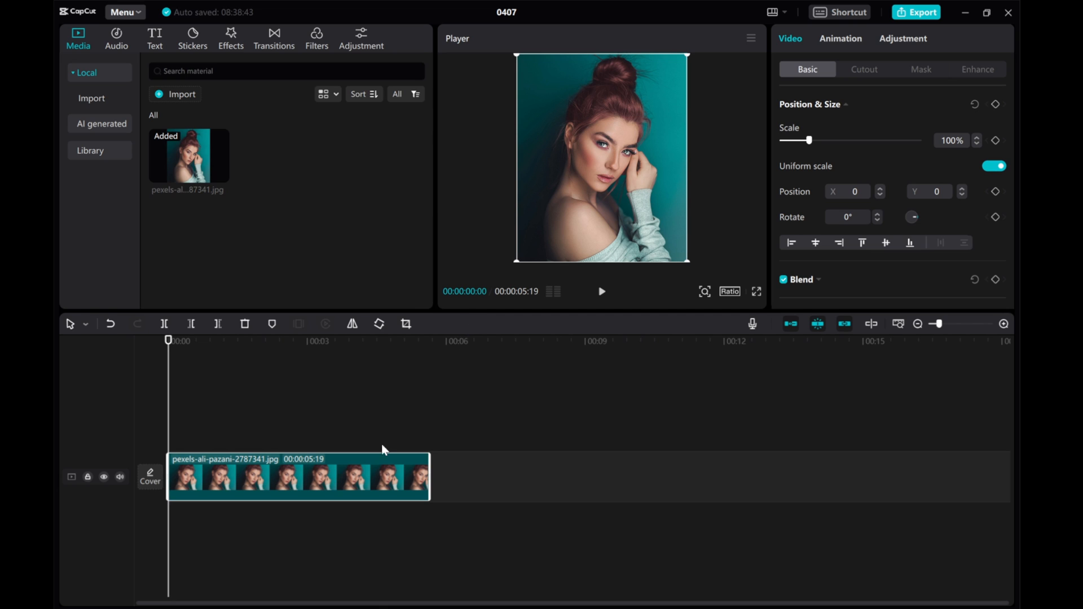
mouse_move(311, 472)
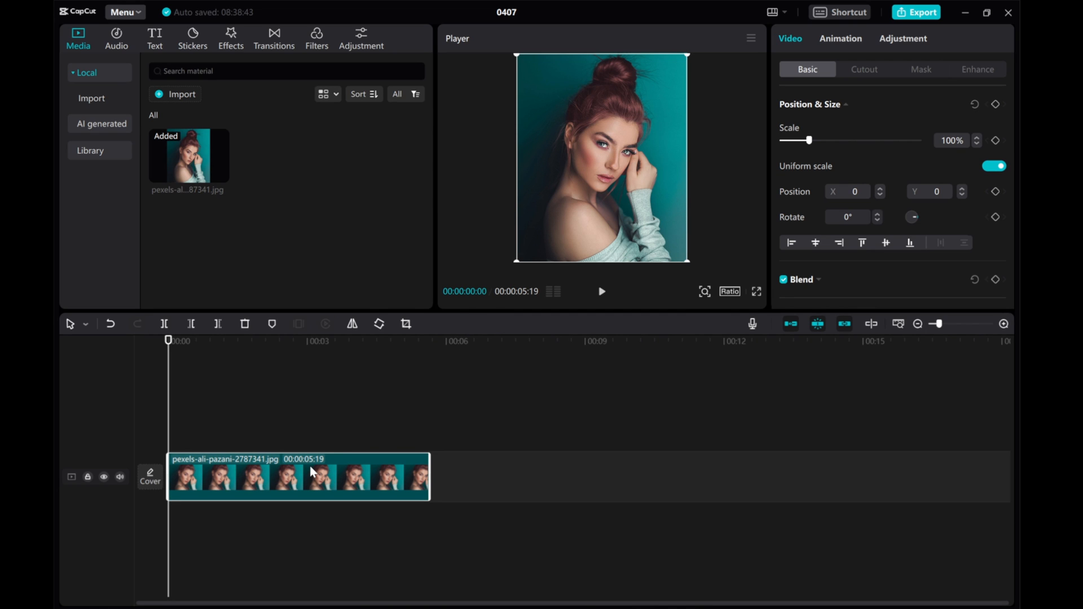
- Try Flip 2, Flip 3 and settle on the Flip 4 combo animation for the clip
click(841, 38)
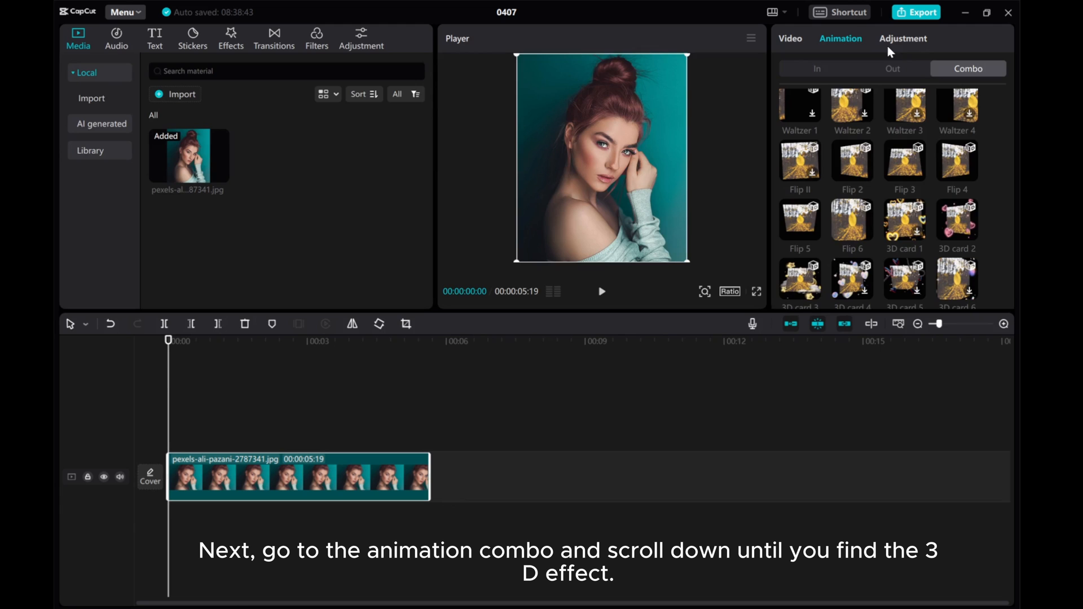
mouse_move(852, 171)
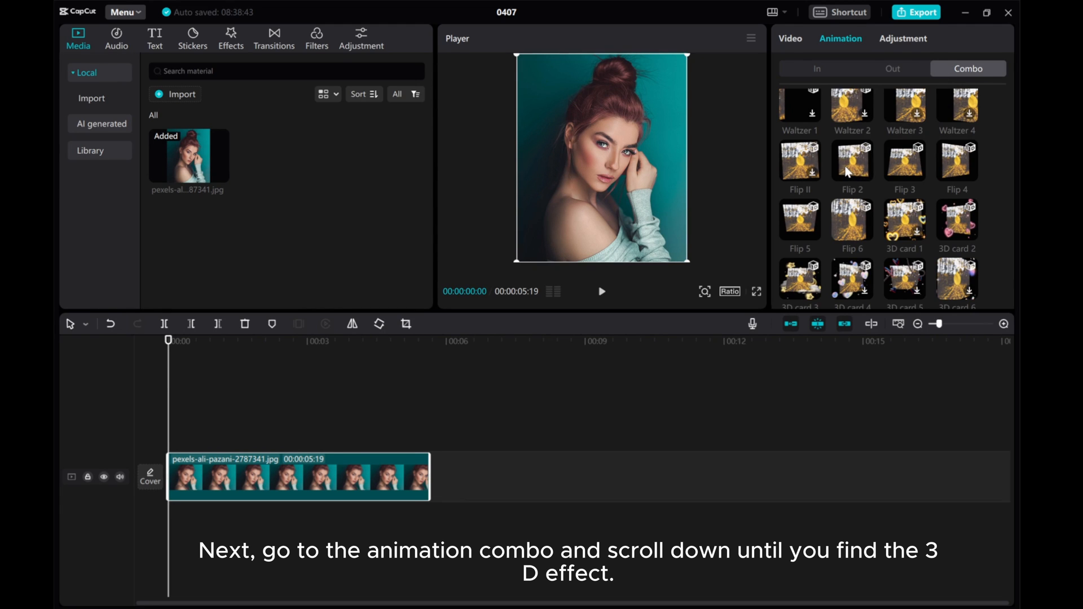
click(852, 162)
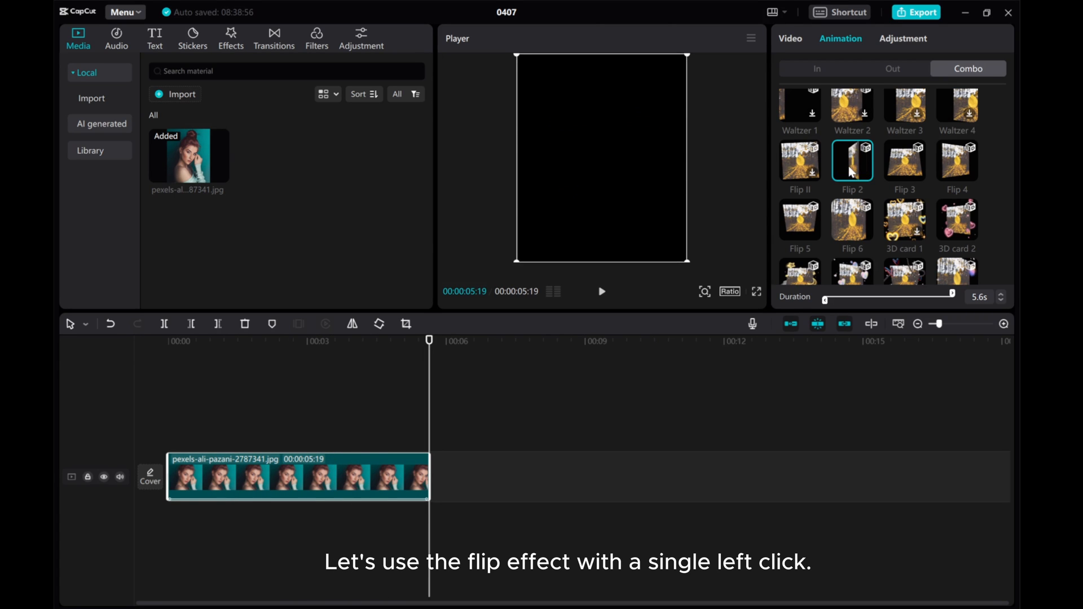
click(905, 162)
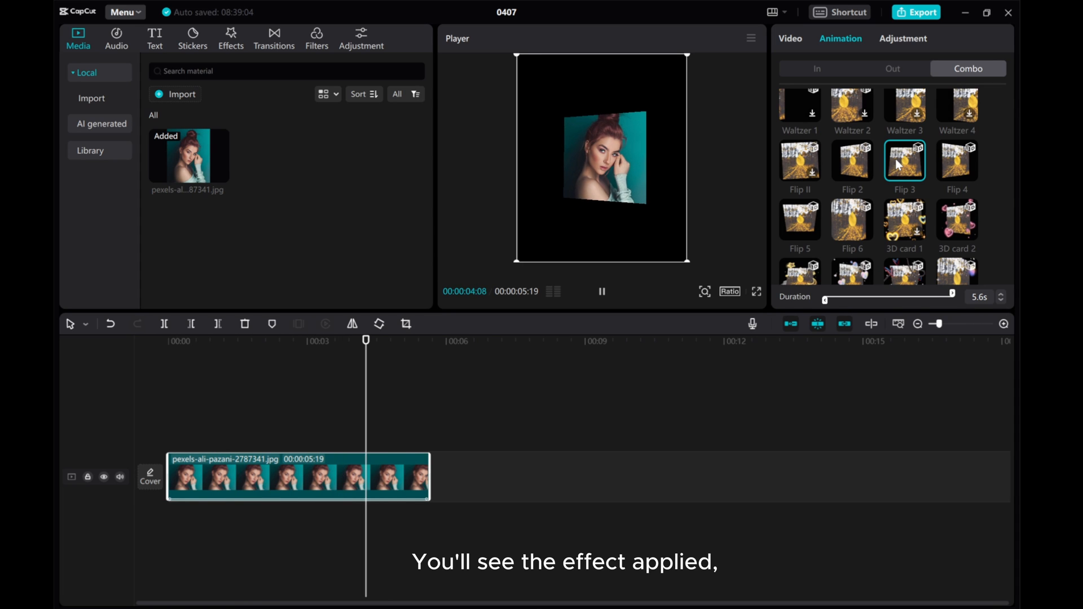
click(958, 163)
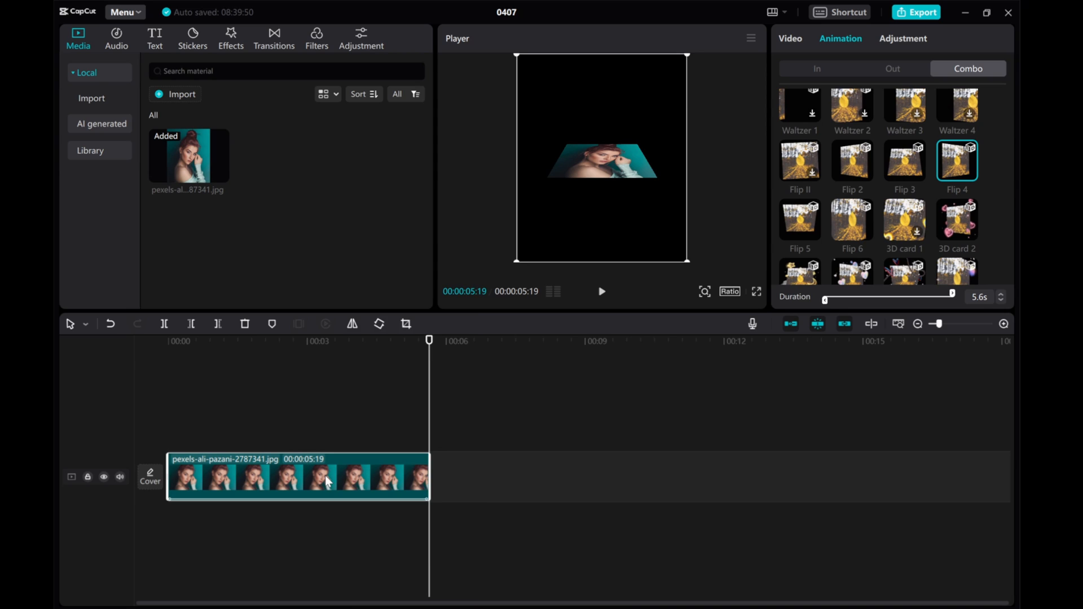
mouse_move(366, 449)
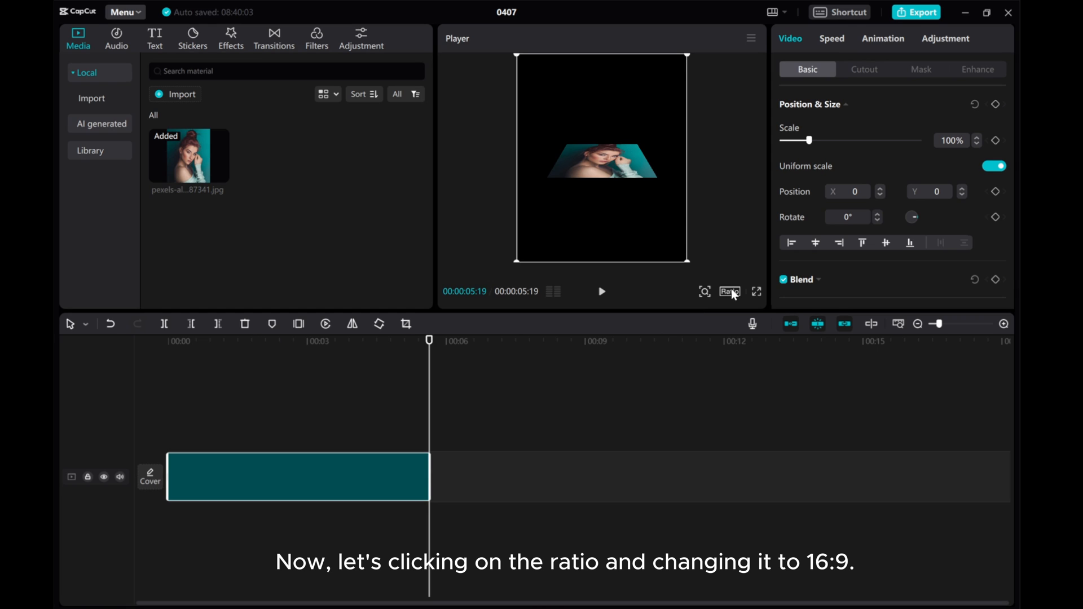
- Set the canvas aspect ratio to 16:9 from the Ratio menu
click(729, 291)
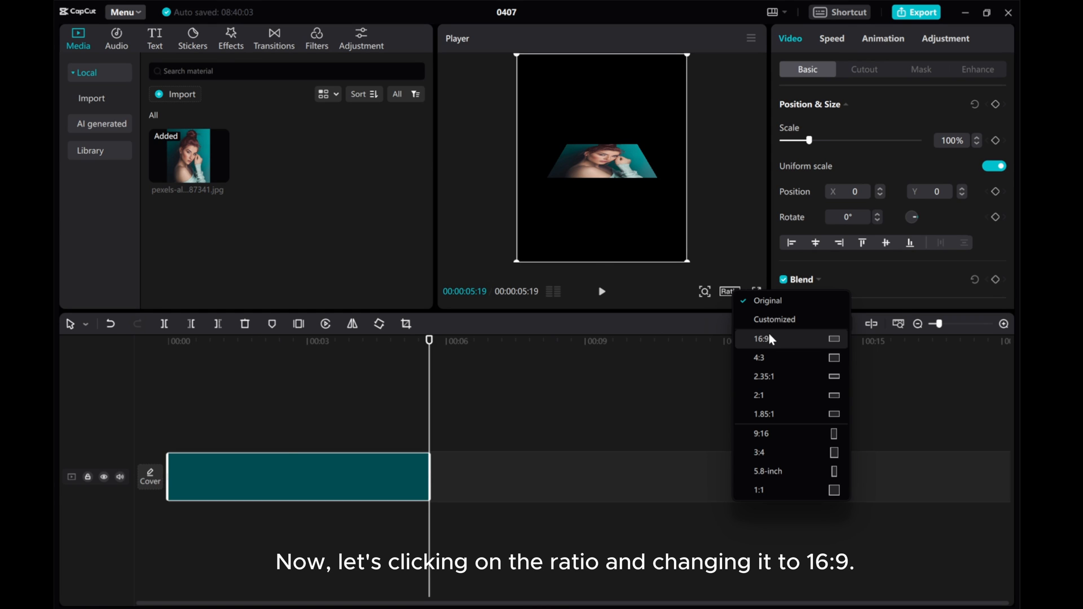
click(760, 339)
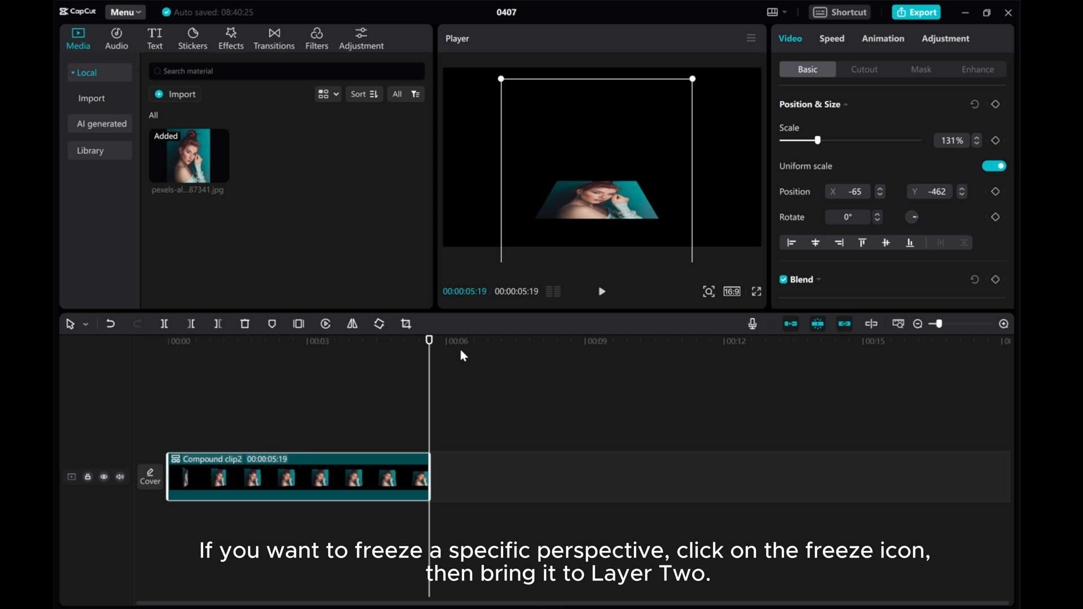
mouse_move(329, 443)
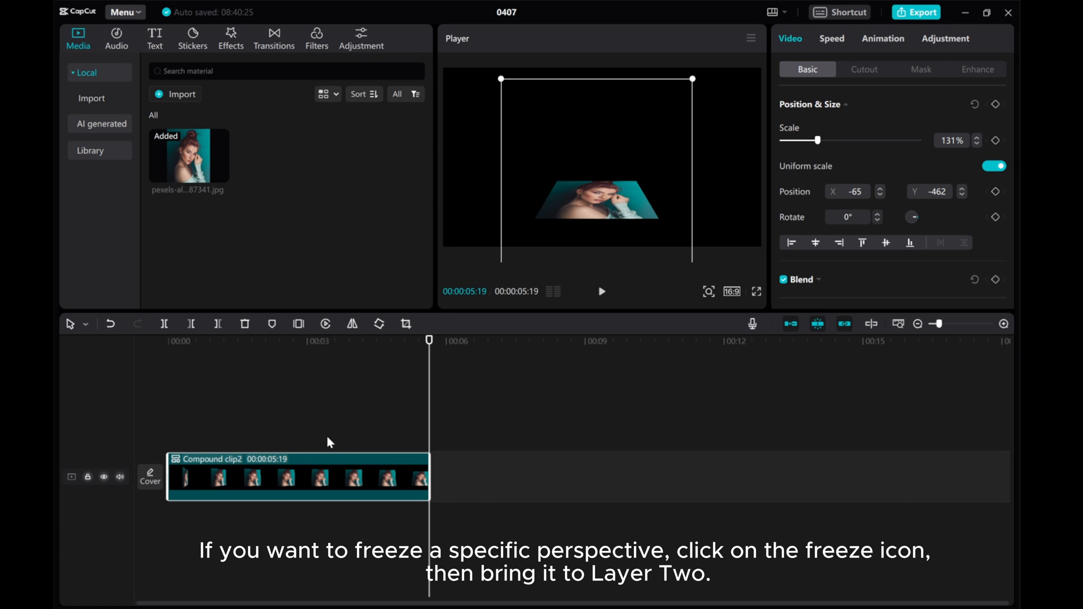
mouse_move(298, 324)
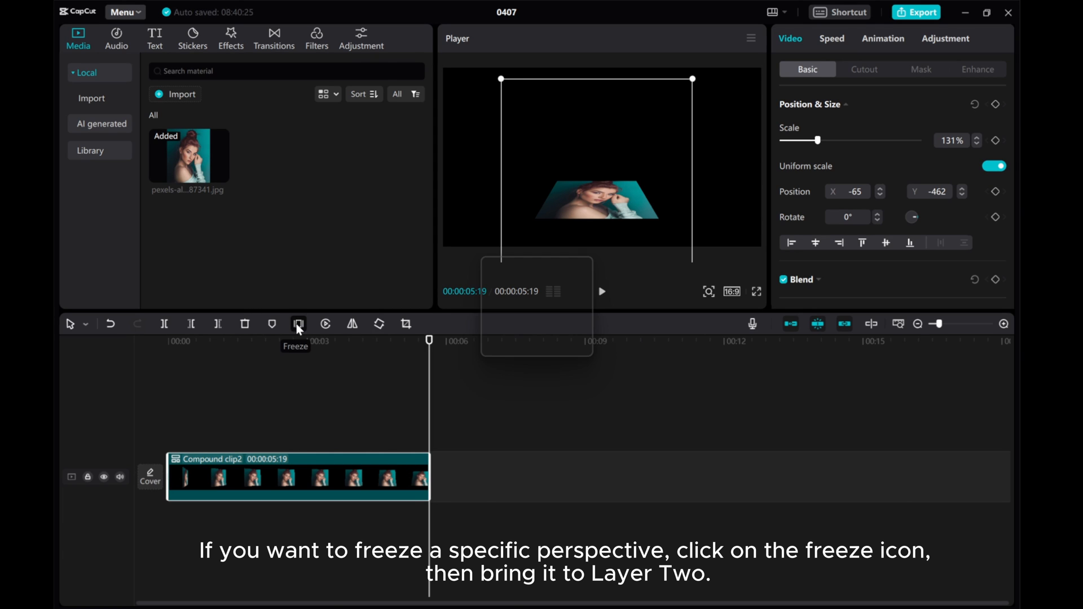
- Freeze the tipped-back frame into a 3-second still and move it to track 2
click(298, 324)
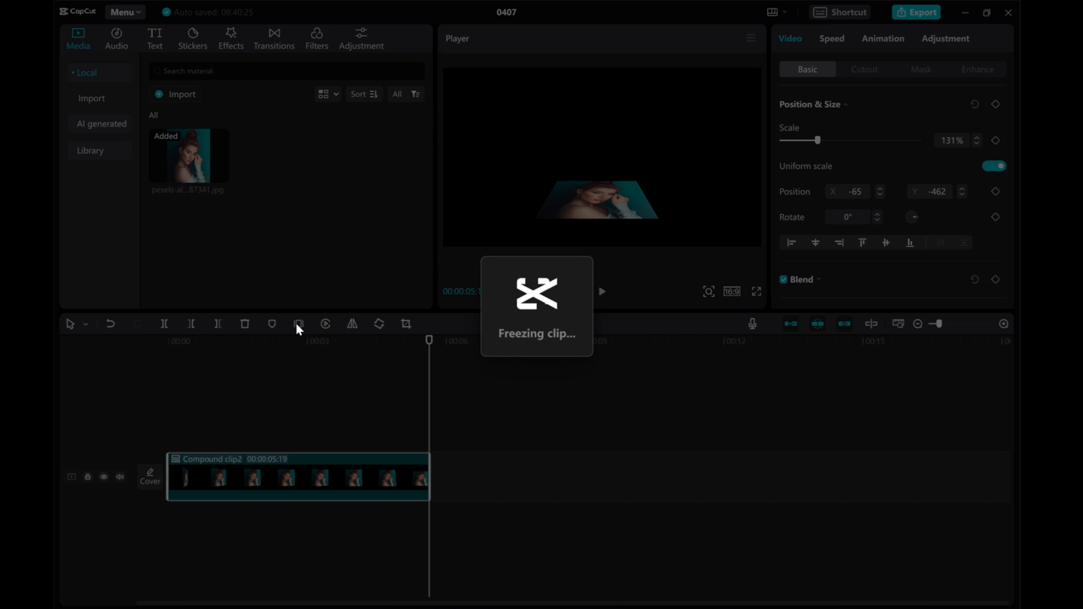
click(299, 323)
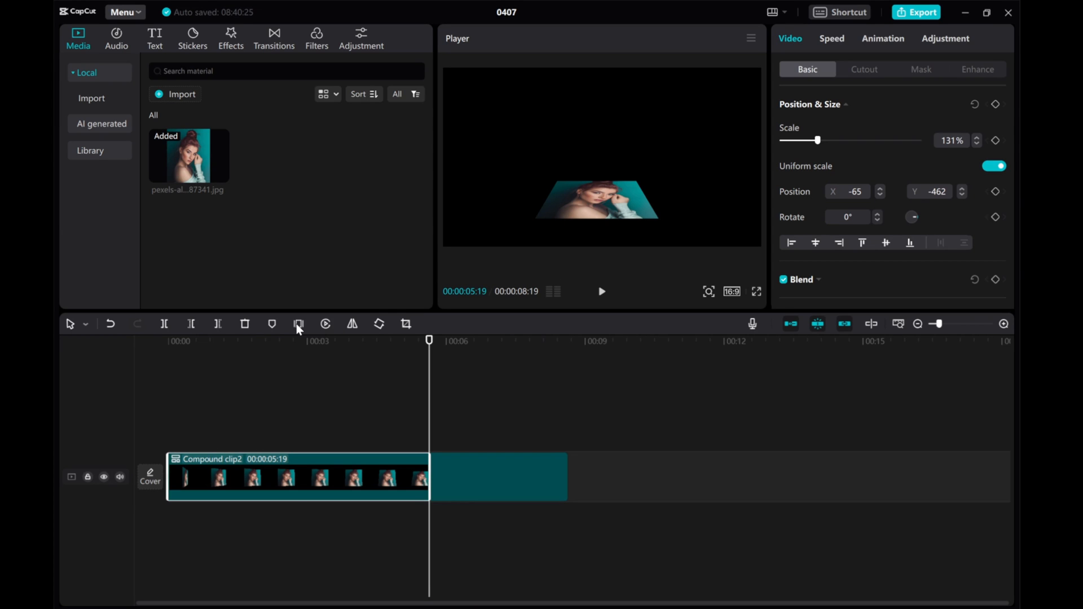
click(299, 324)
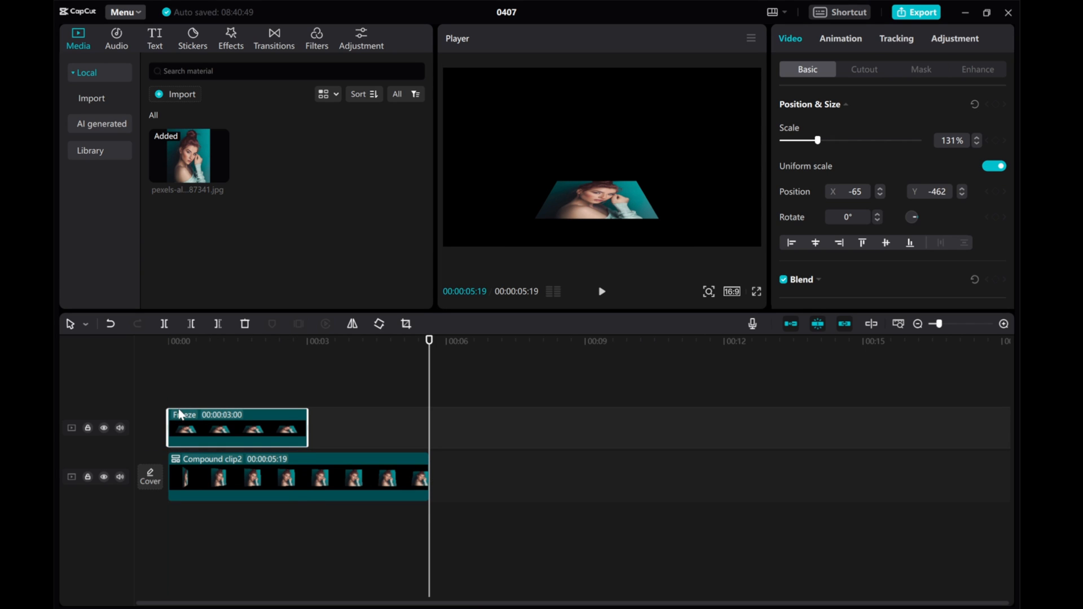
click(103, 428)
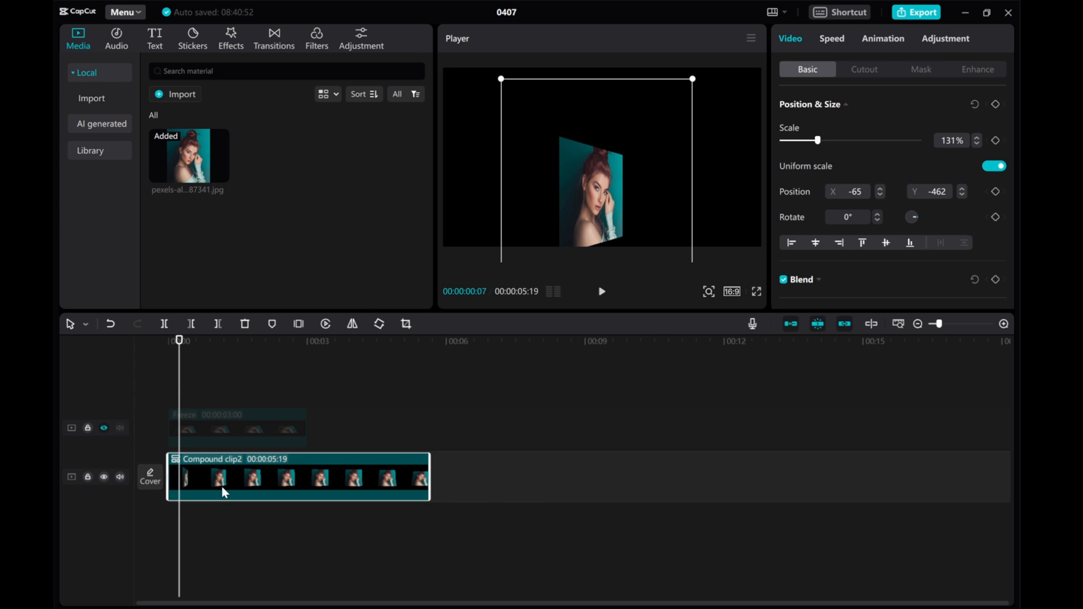
mouse_move(298, 324)
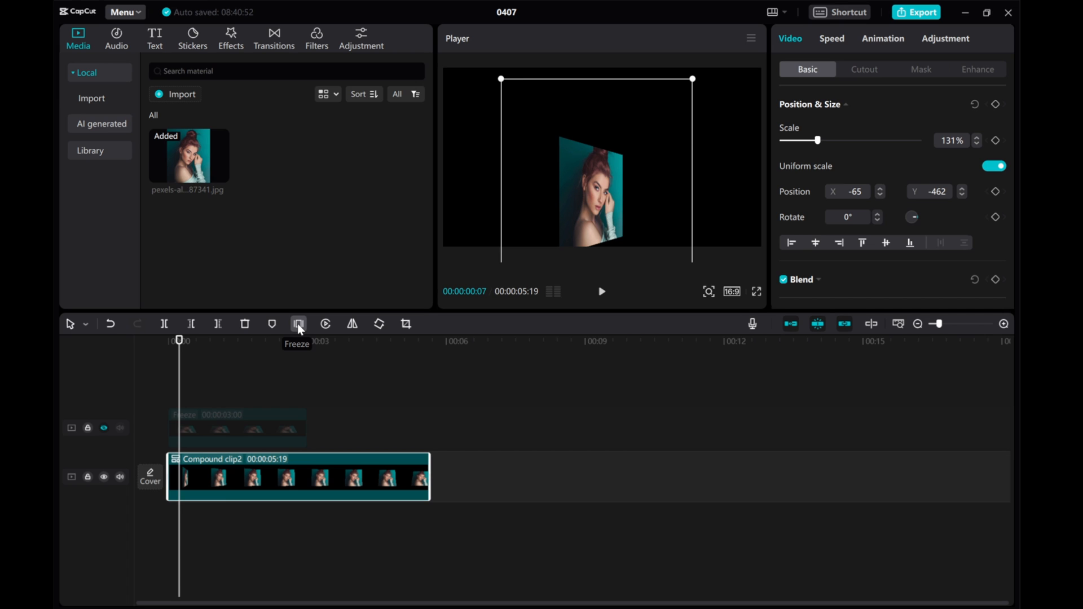
- Freeze the upright frame near the start and place it after the first still on track 2
click(298, 323)
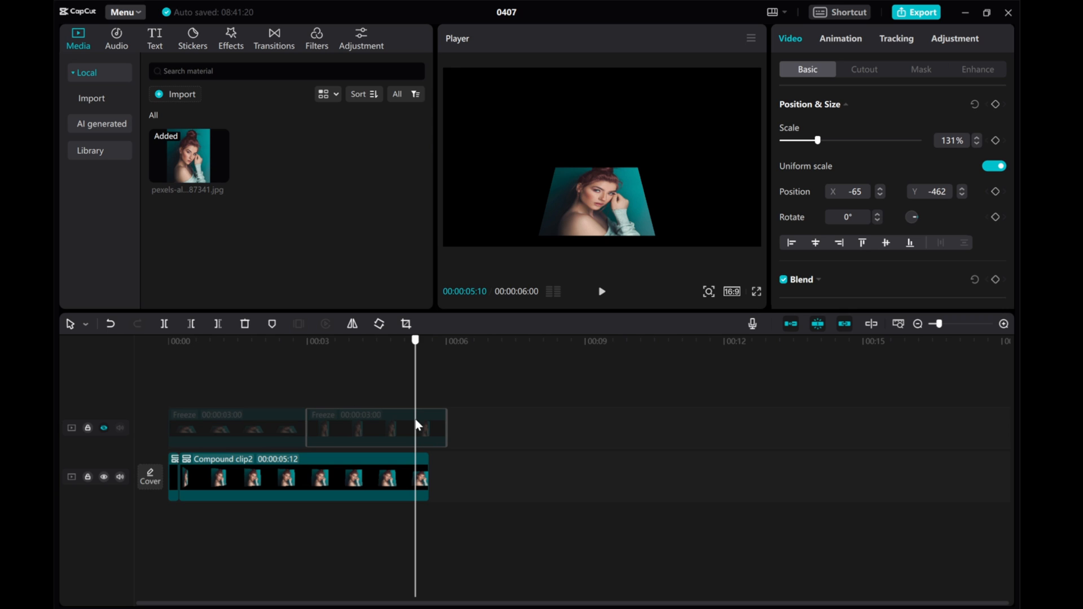
mouse_move(469, 535)
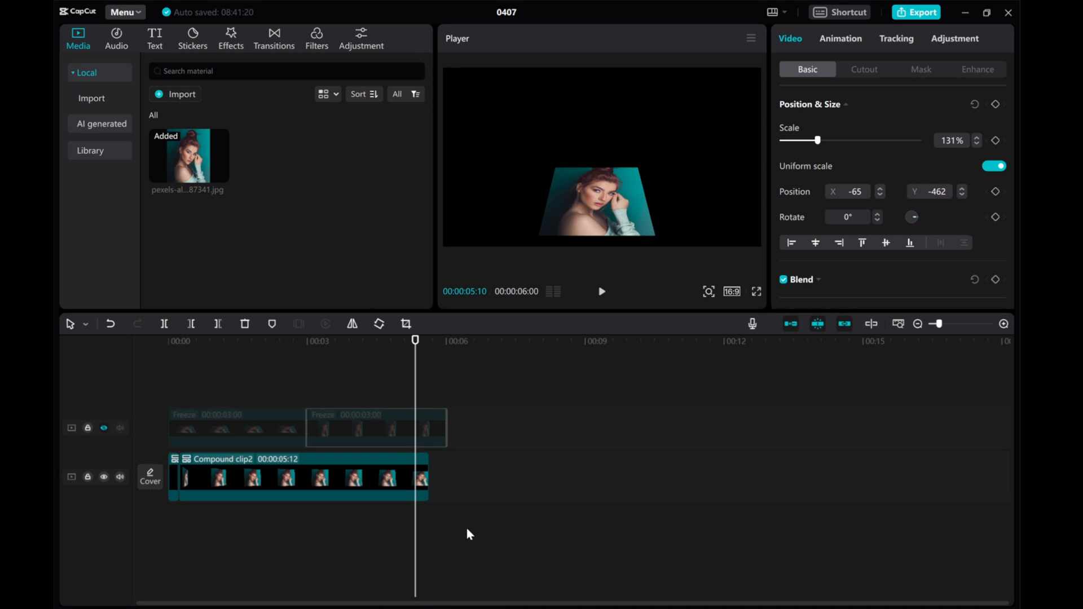
click(104, 428)
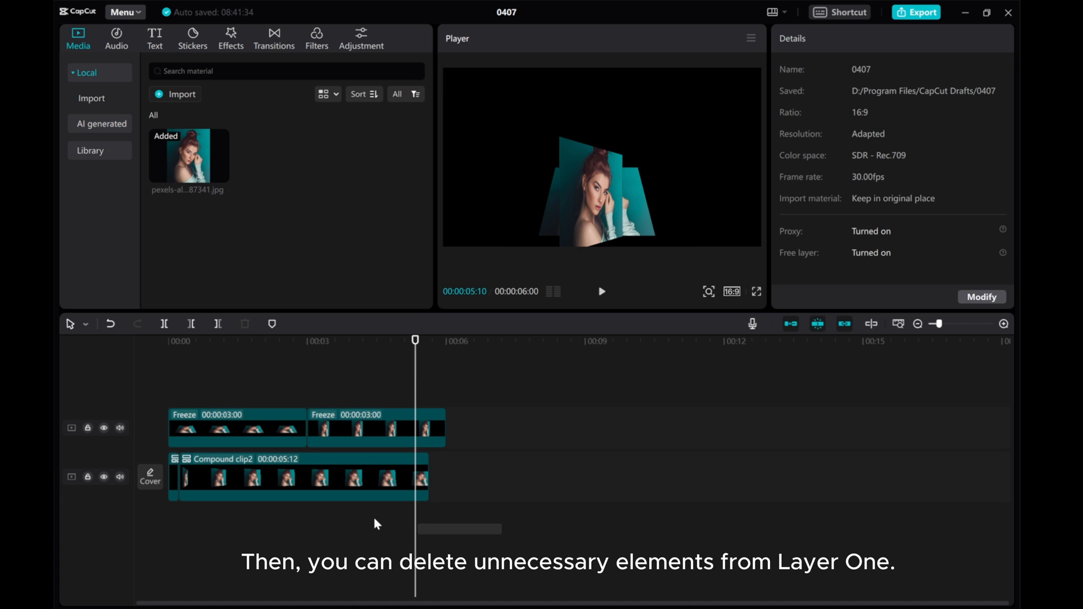
- Delete the original animated compound clip from the main track
click(298, 477)
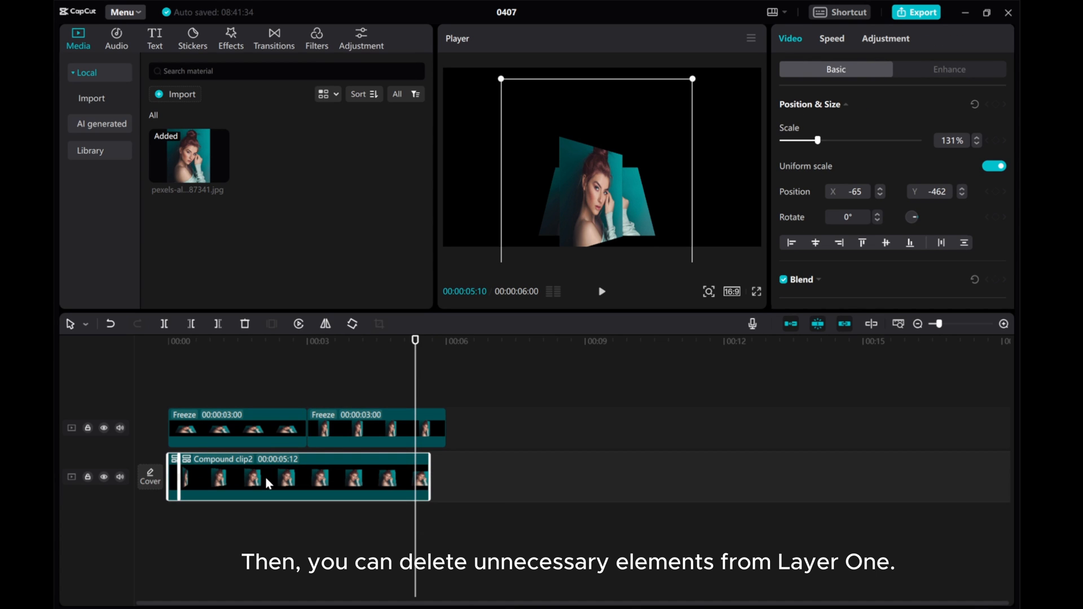
right_click(270, 483)
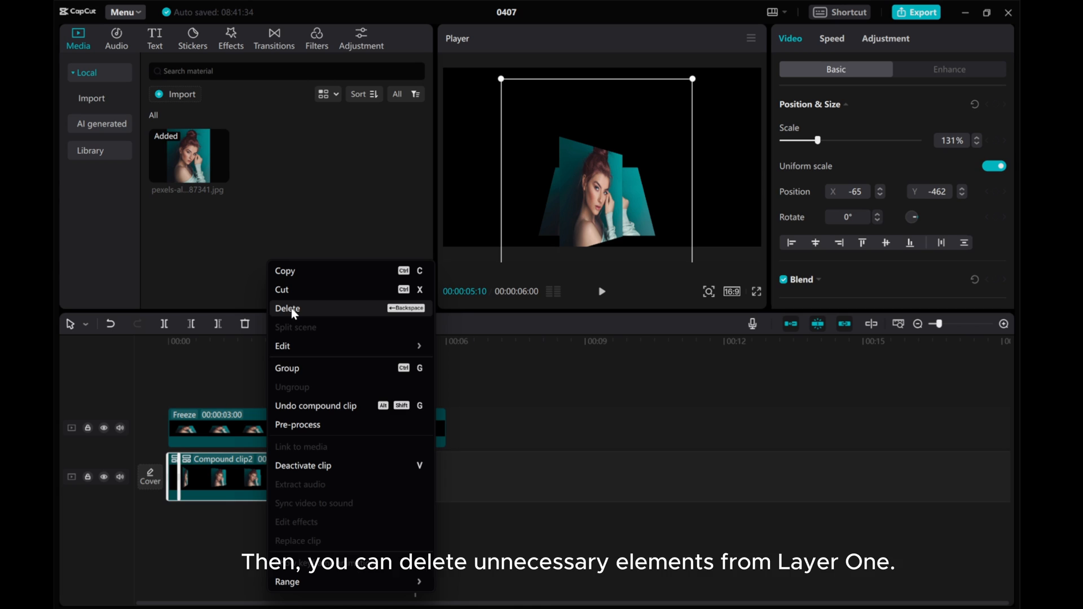
click(287, 308)
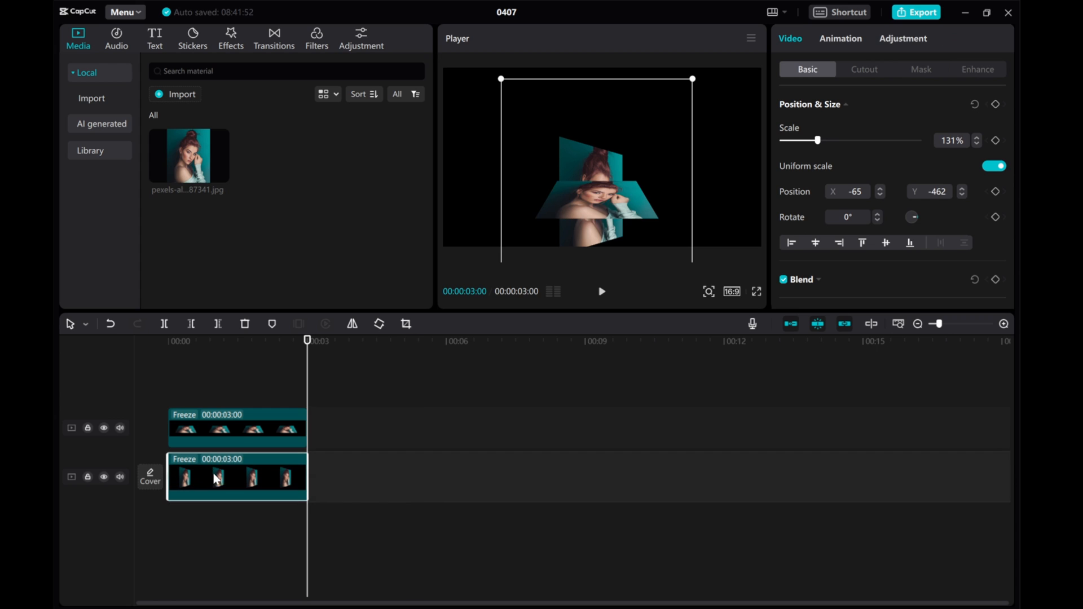
- Select the remaining frozen still and reposition the upright portrait
click(179, 341)
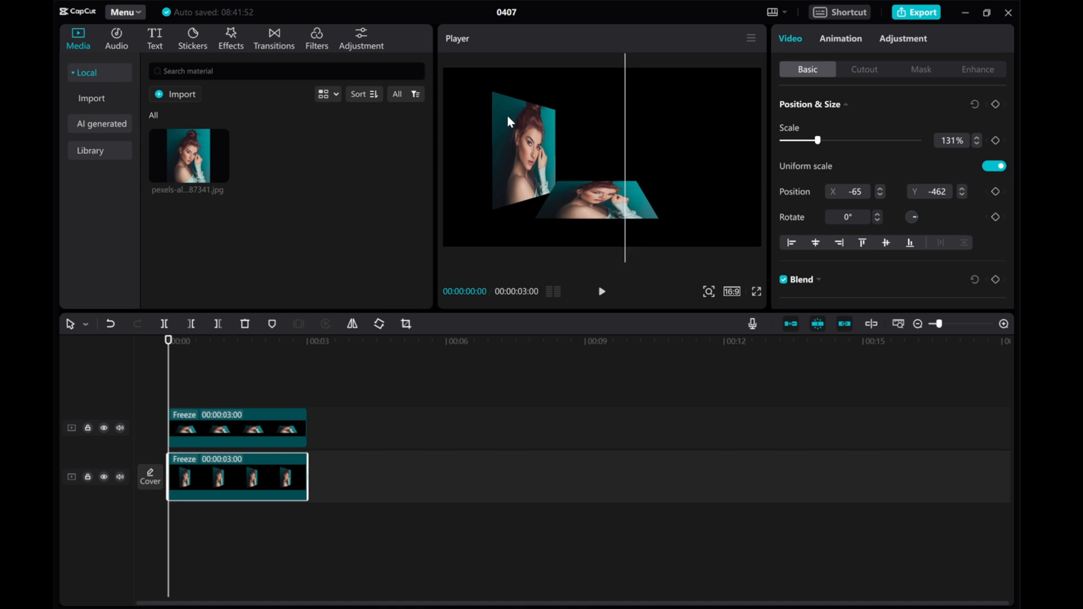
click(237, 428)
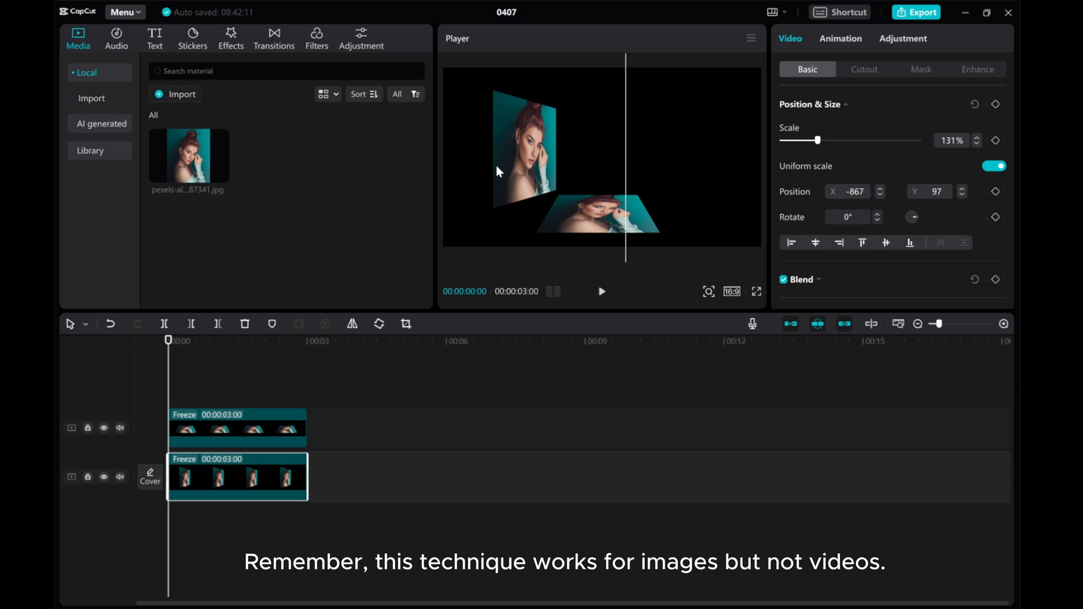
mouse_move(178, 162)
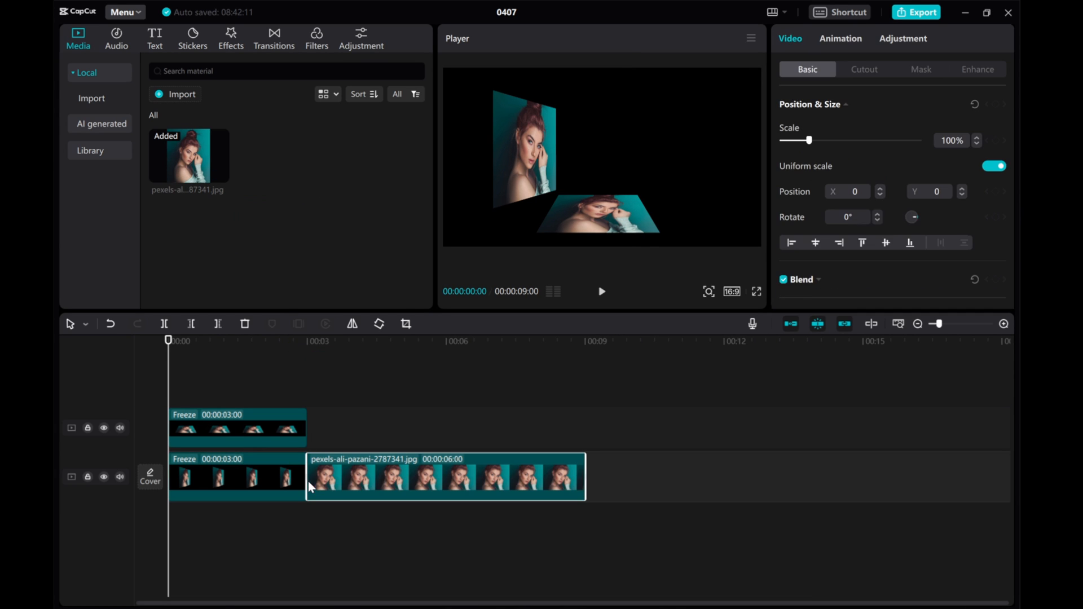
- Apply Flip 2 to the new portrait clip and freeze one flipped perspective
click(840, 38)
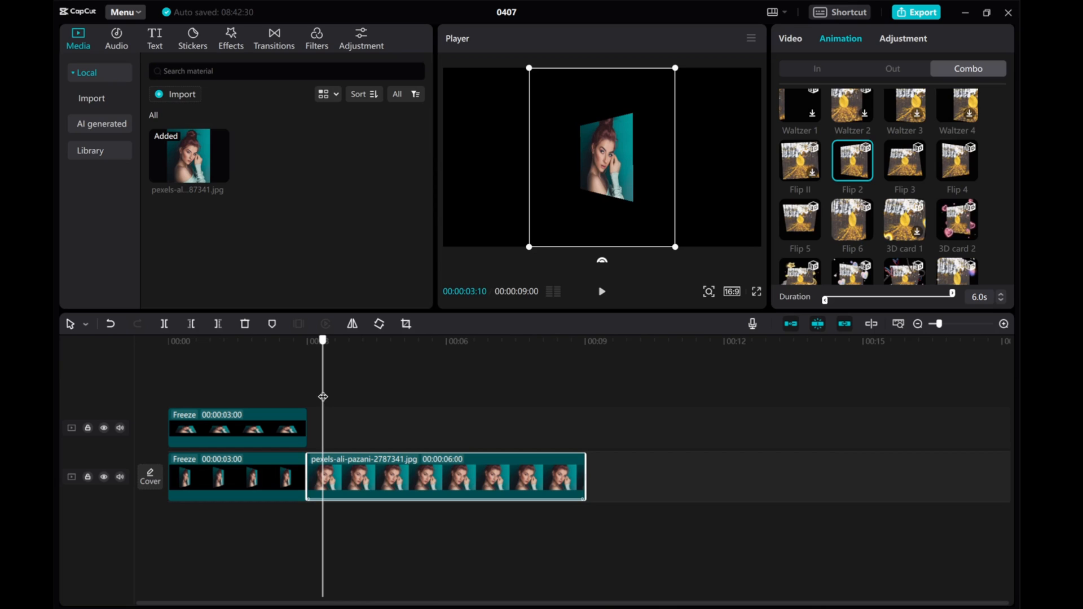
click(298, 323)
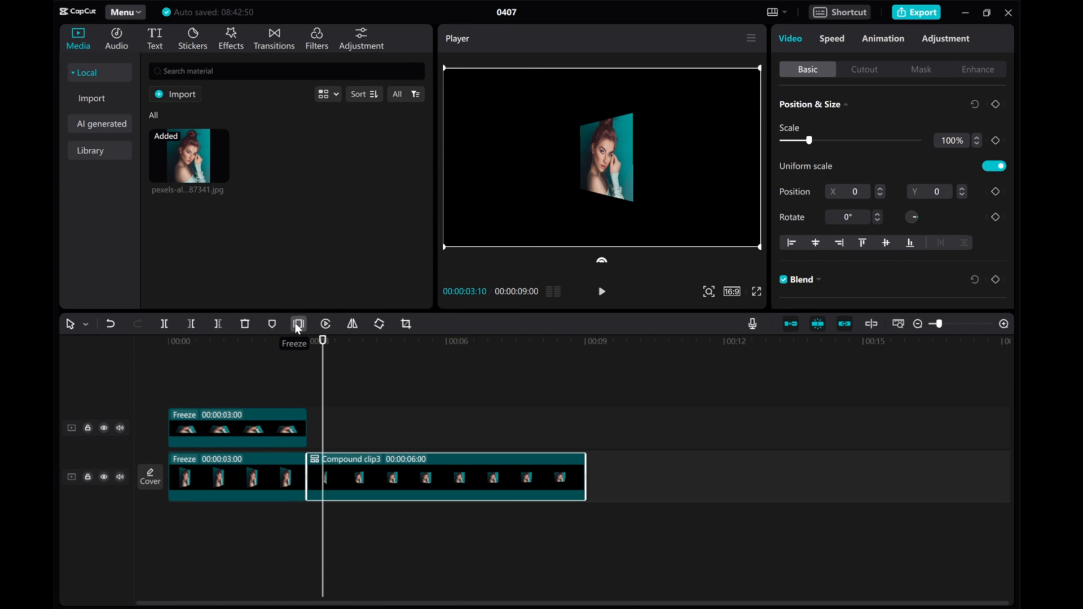
click(298, 324)
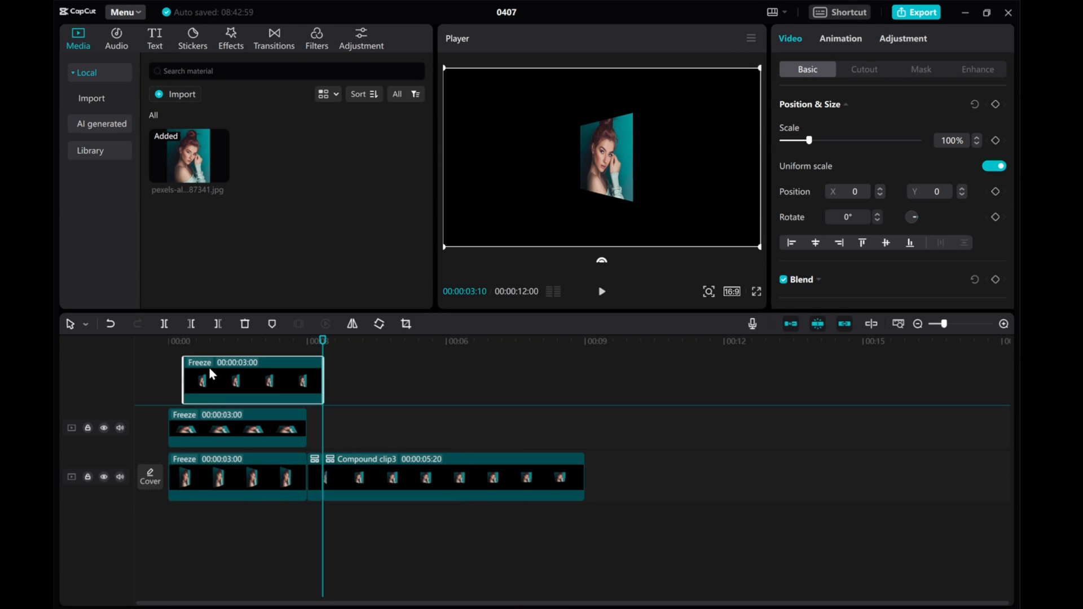
- Stack the new still on a third track above Compound clip3
click(446, 501)
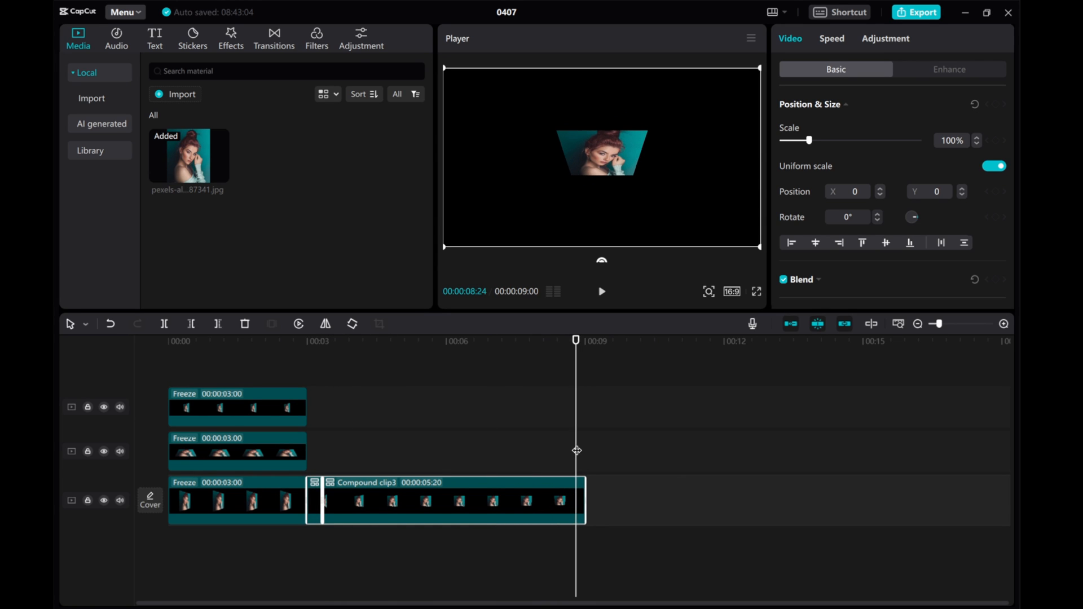
click(449, 500)
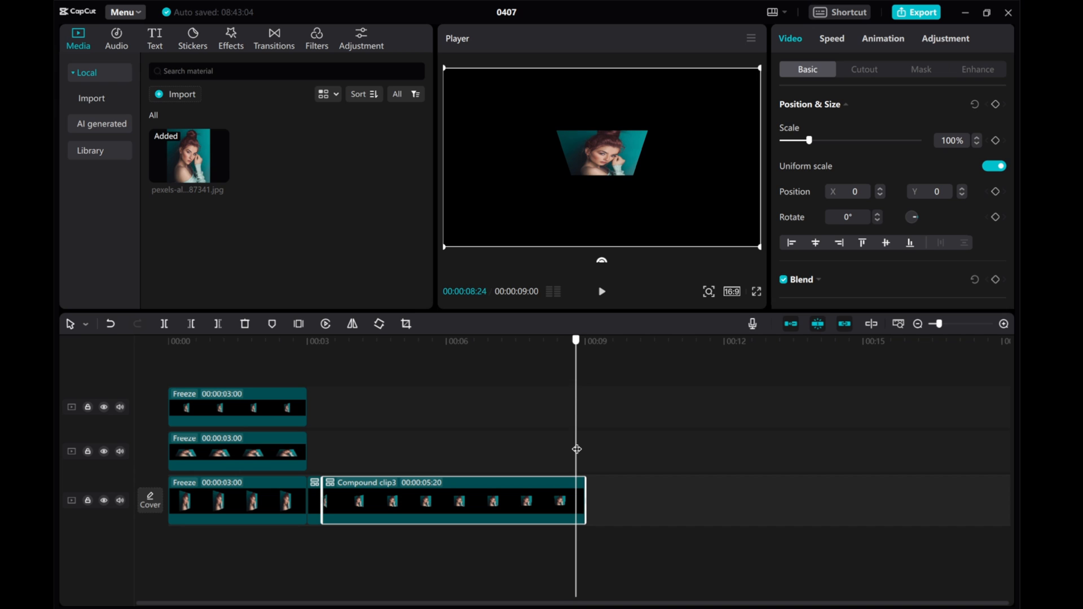